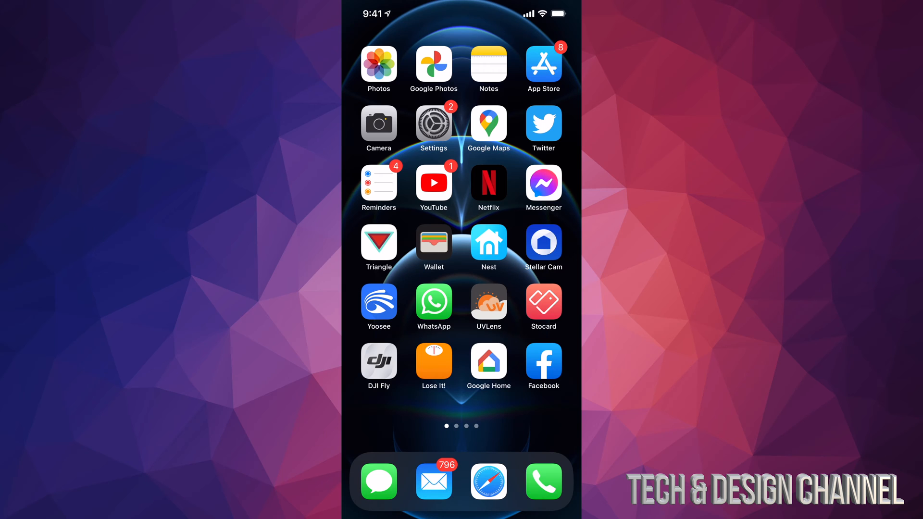
Step: Launch the App Store from the iOS Home Screen
left_click(542, 65)
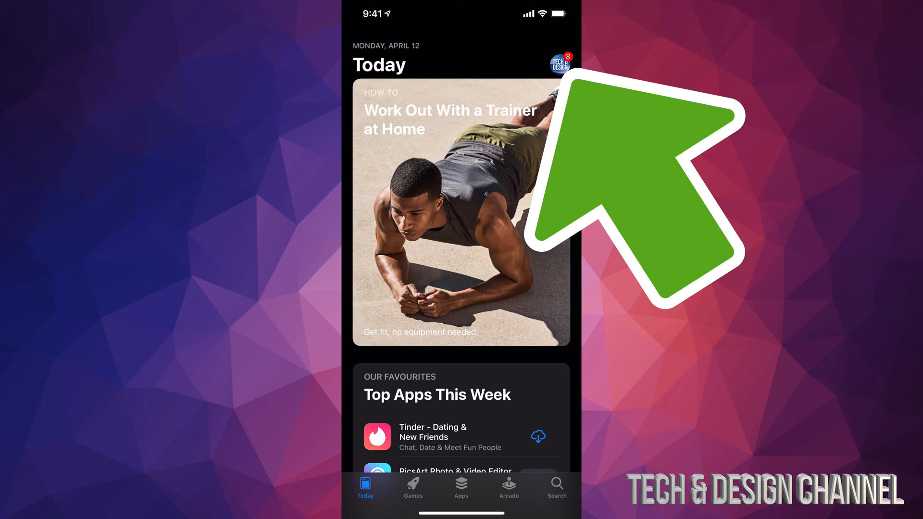
Step: Open the Account page via the profile picture to view the eight pending updates
left_click(560, 62)
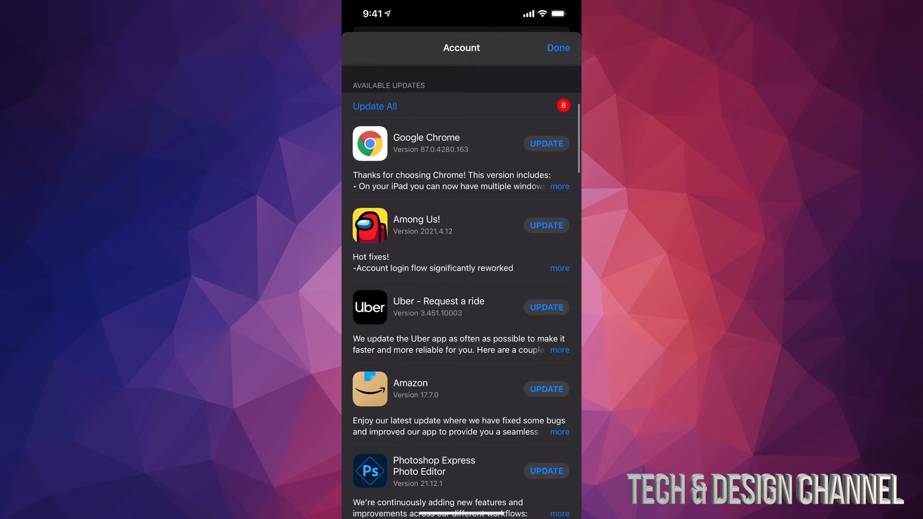
scroll("up", 3)
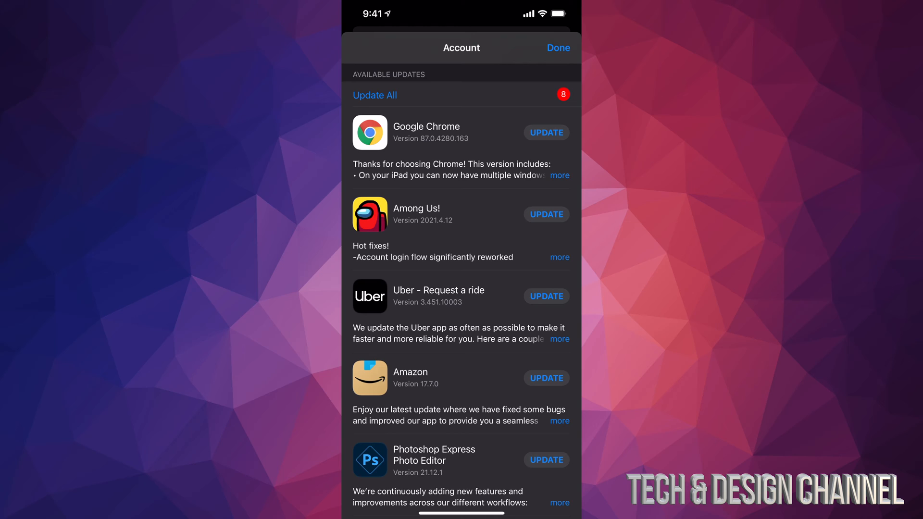
Step: Start Update All and scroll the list as Chrome and Messenger finish updating
left_click(375, 95)
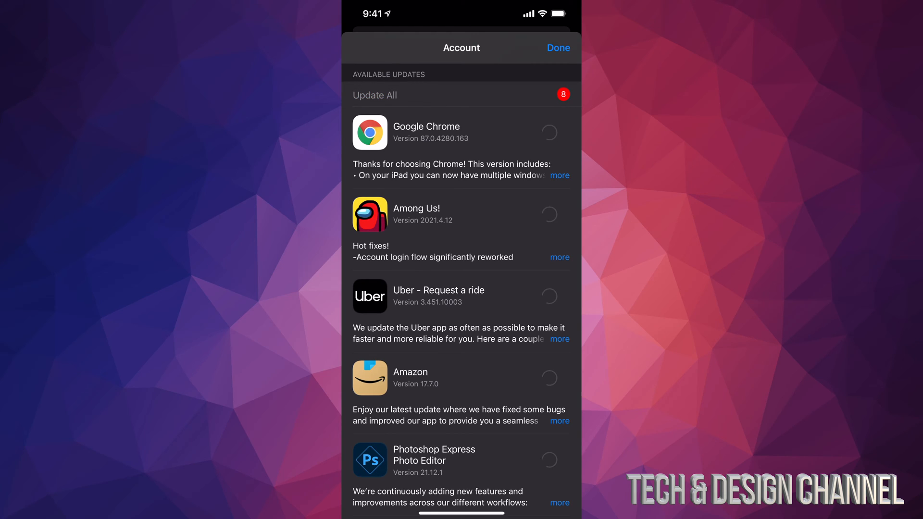
left_click(374, 95)
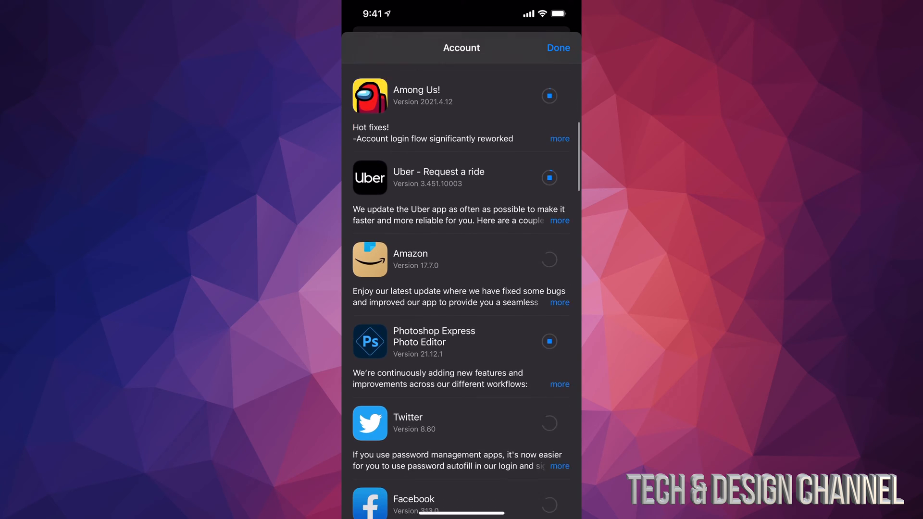
scroll("down", 3)
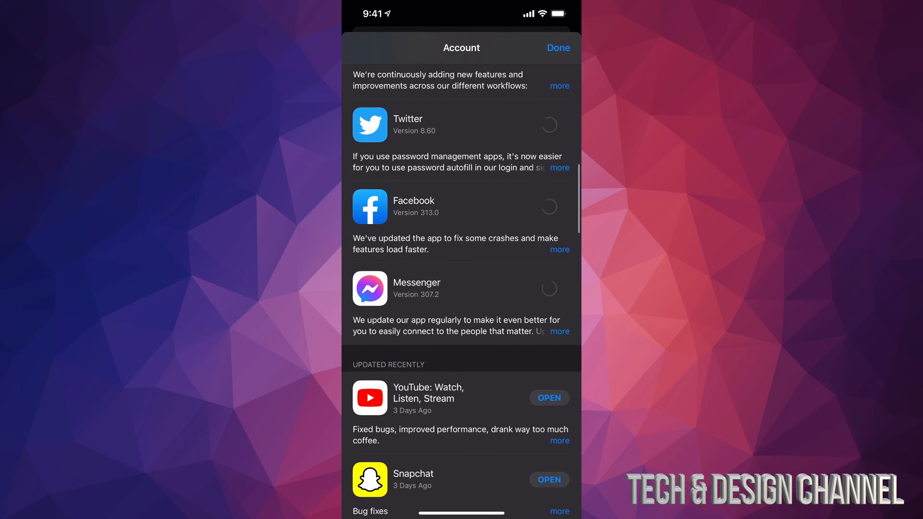
scroll("up", 3)
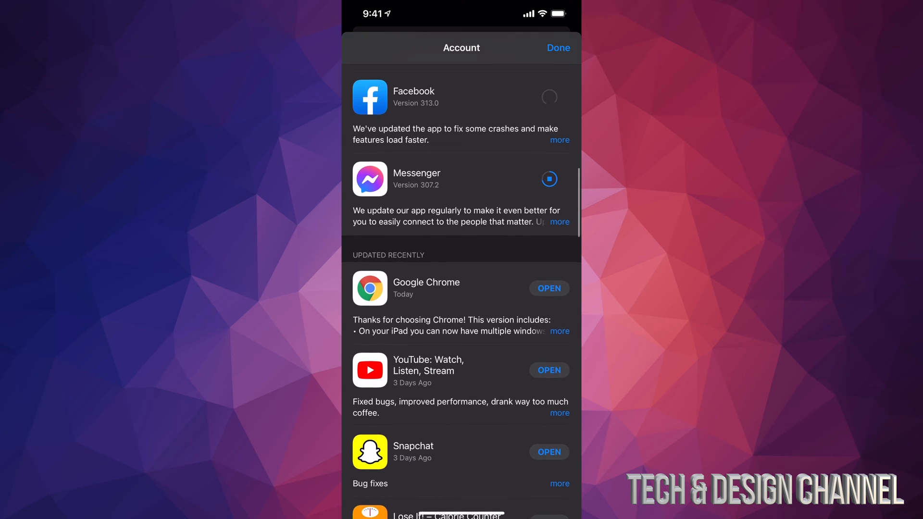
scroll("down", 3)
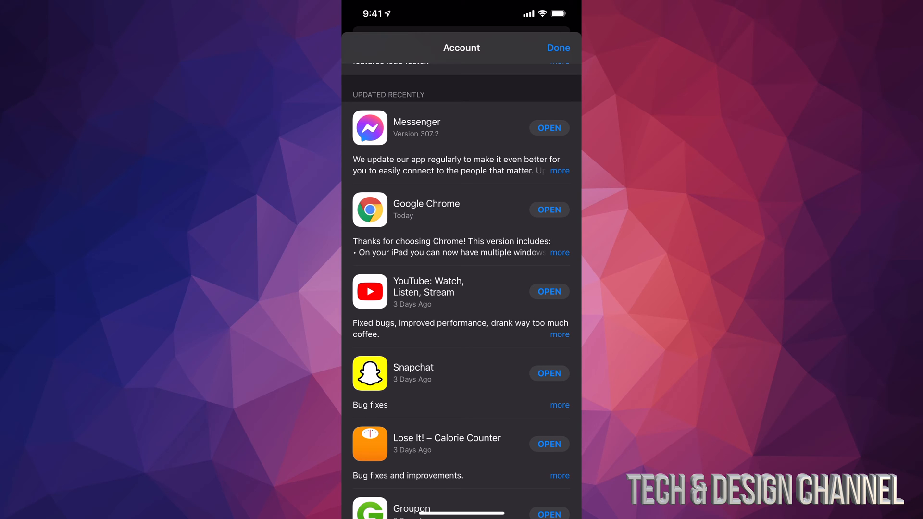
scroll("up", 3)
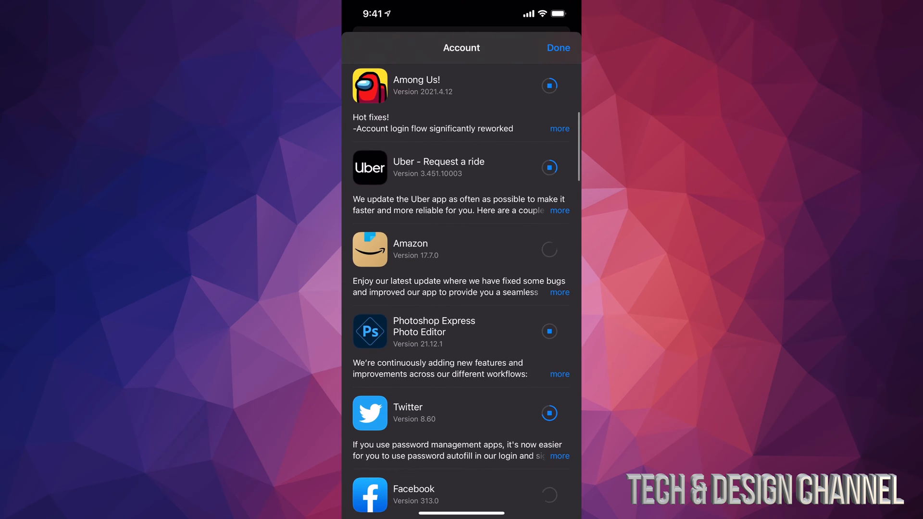
scroll("down", 3)
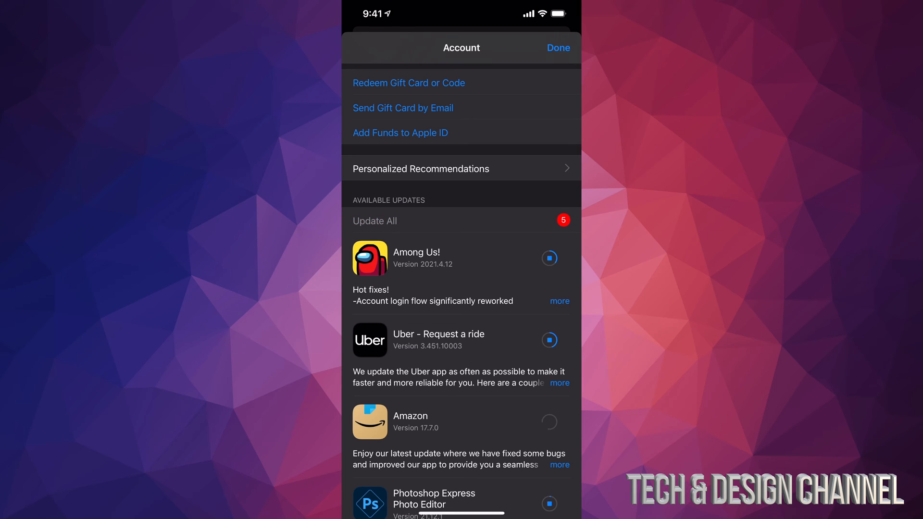
Step: Monitor until Among Us, Uber, Amazon and Photoshop Express finish, leaving only Facebook
scroll("down", 3)
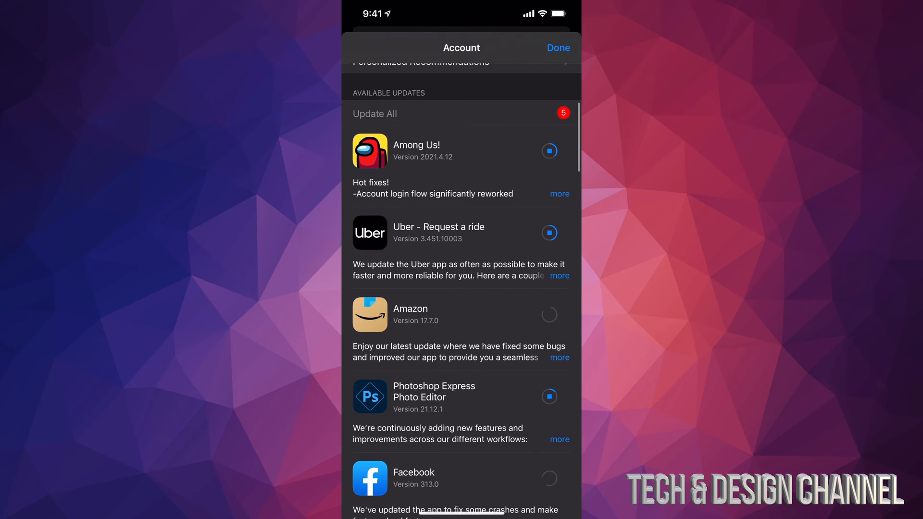
scroll("up", 3)
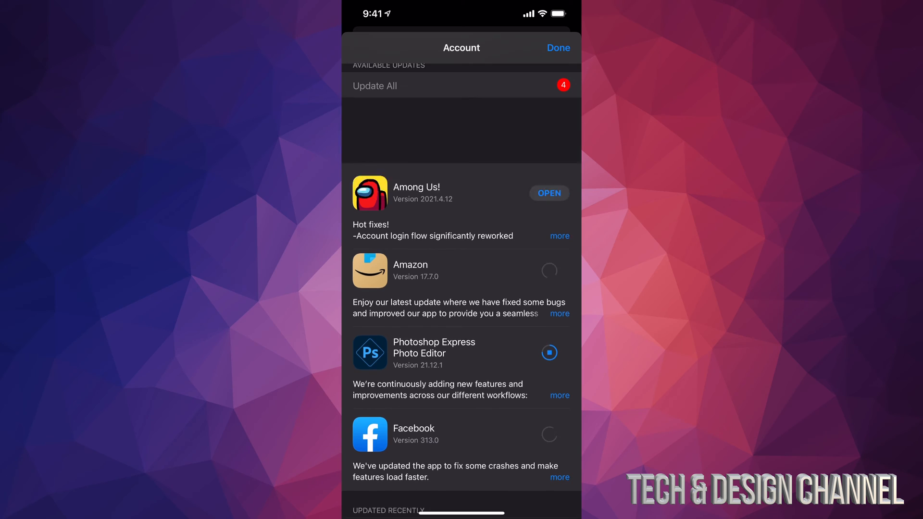
scroll("down", 3)
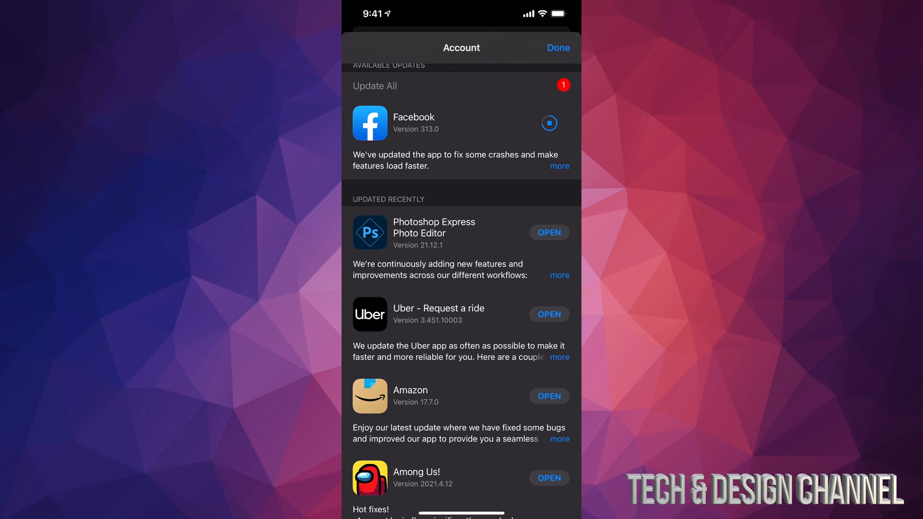
Step: Confirm Facebook finished and all apps appear under Updated Recently, then leave the App Store
left_click(549, 123)
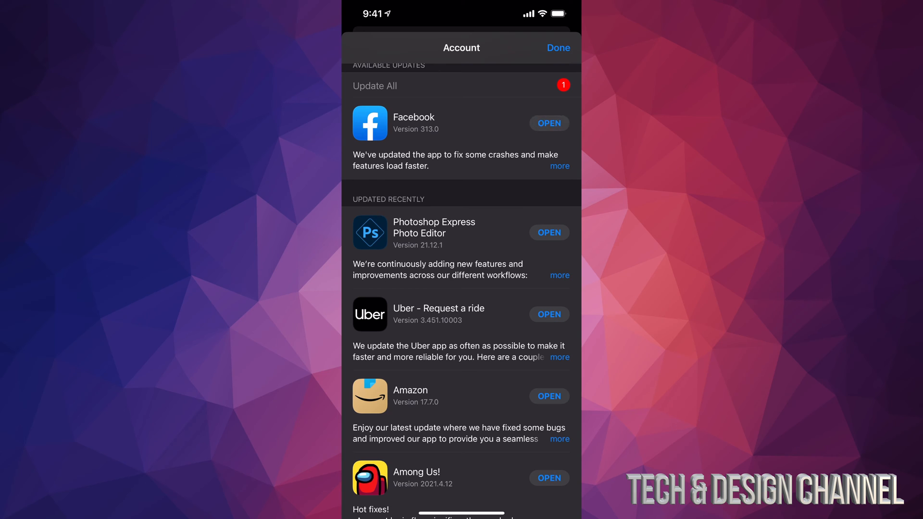
scroll("up", 3)
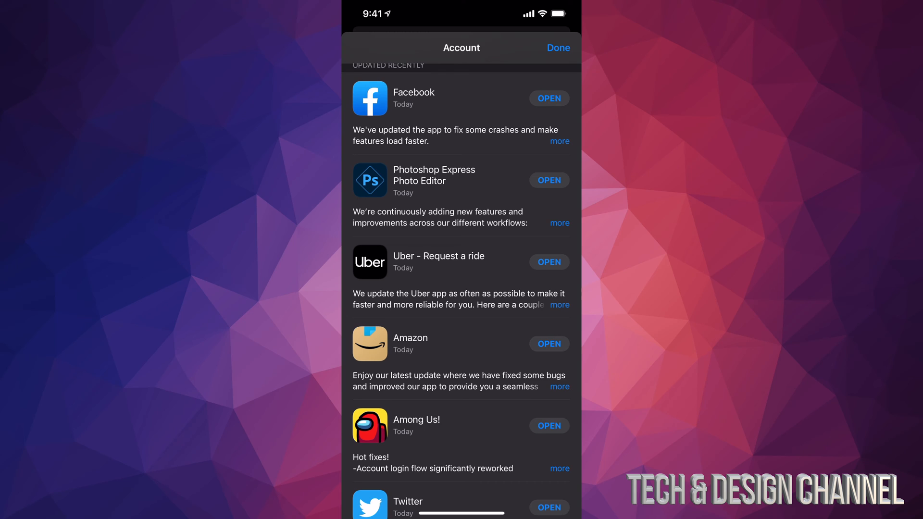
scroll("down", 3)
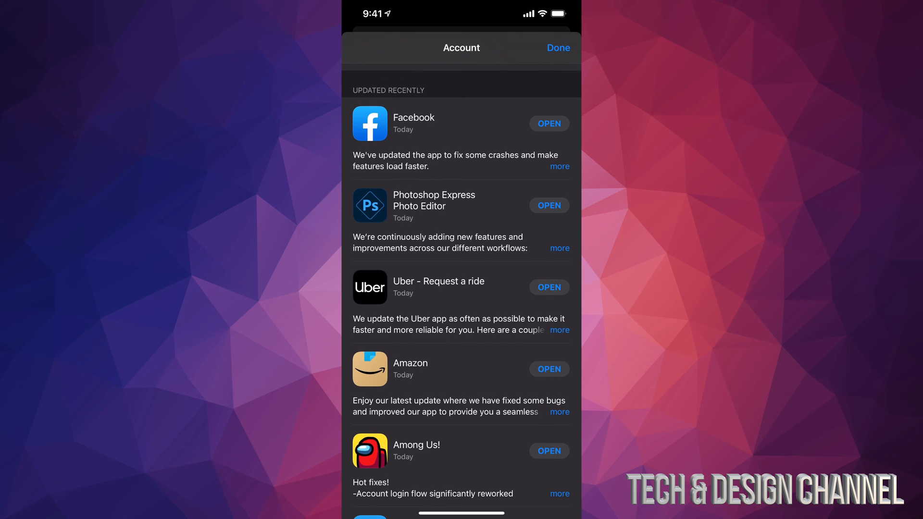
scroll("down", 3)
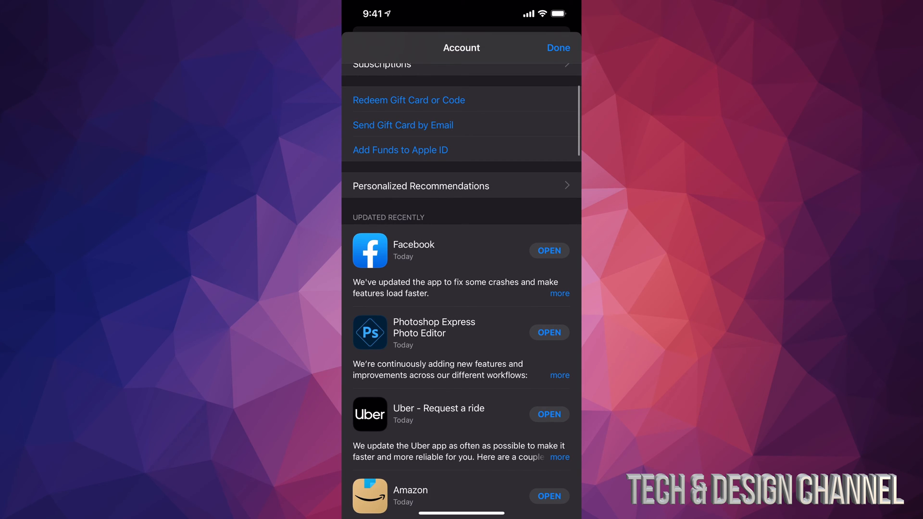
left_click(558, 47)
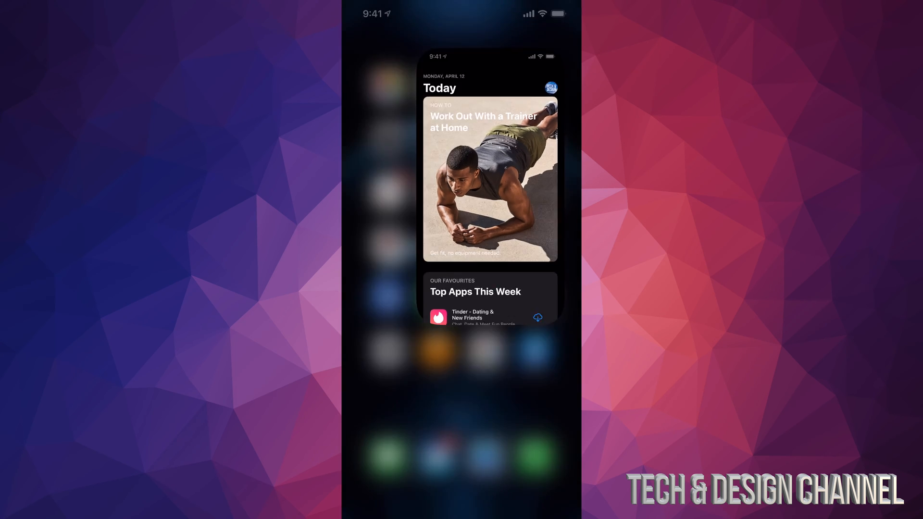